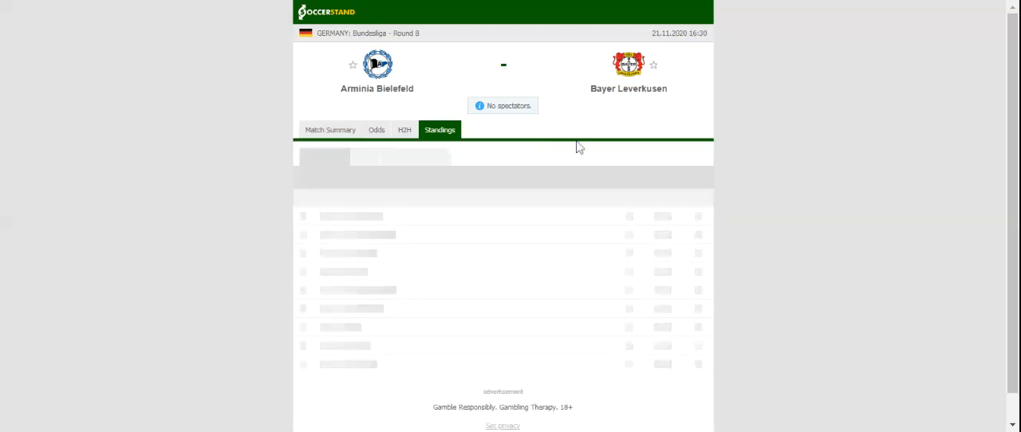
# Step: Switch the Arminia Bielefeld vs Bayer Leverkusen page from standings to the H2H recent results
pyautogui.click(440, 129)
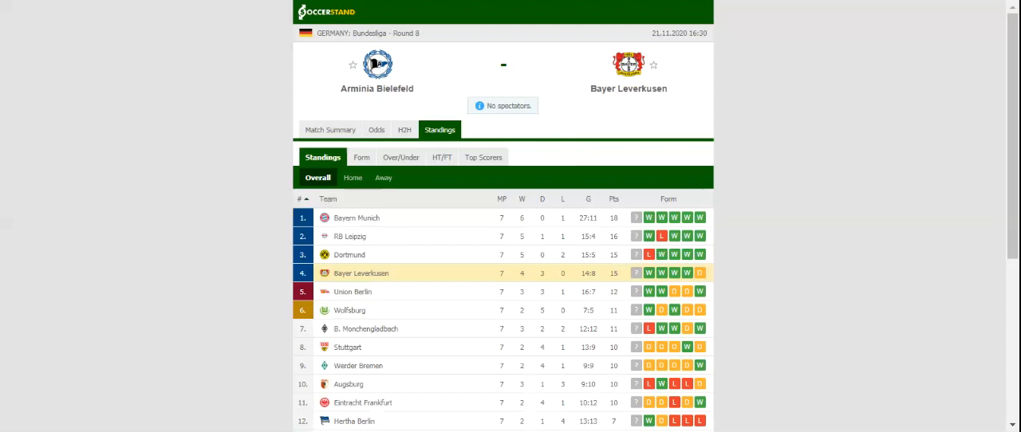
pyautogui.moveTo(274, 83)
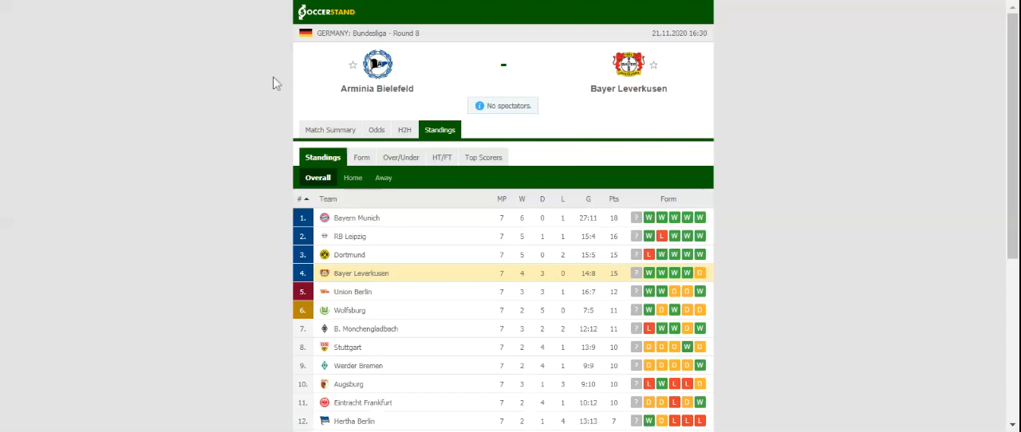
pyautogui.click(393, 129)
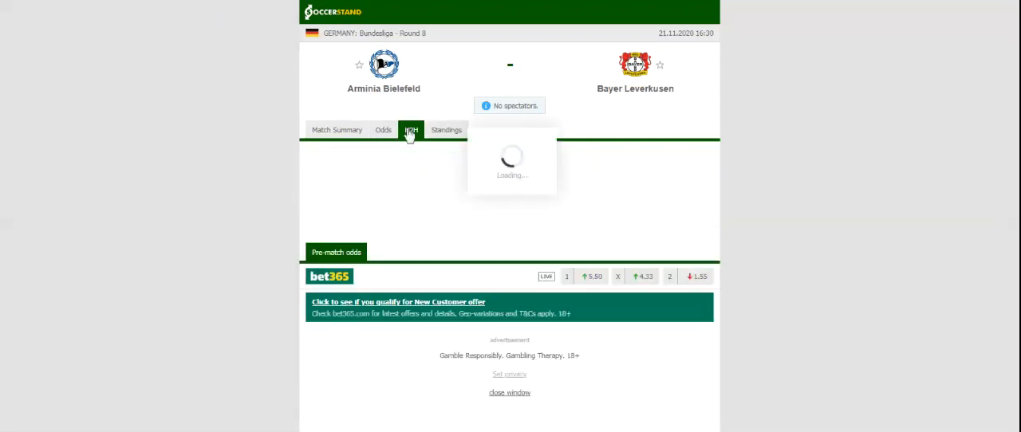
pyautogui.click(411, 130)
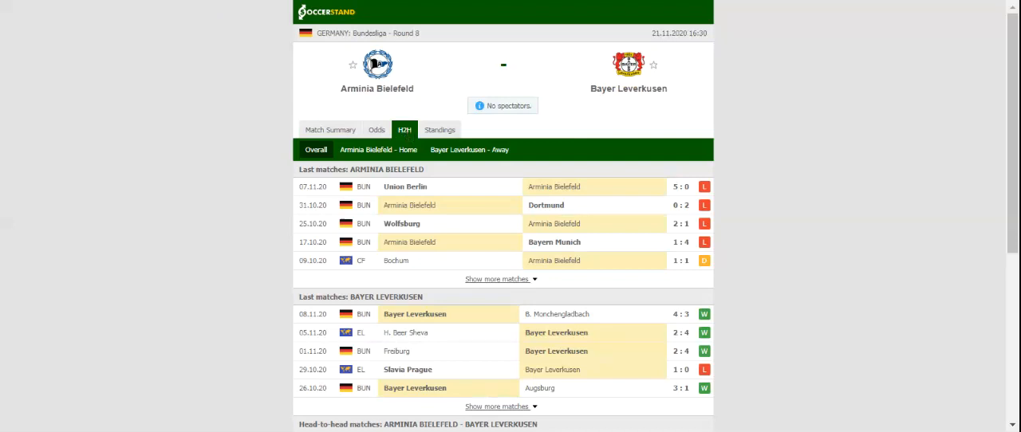